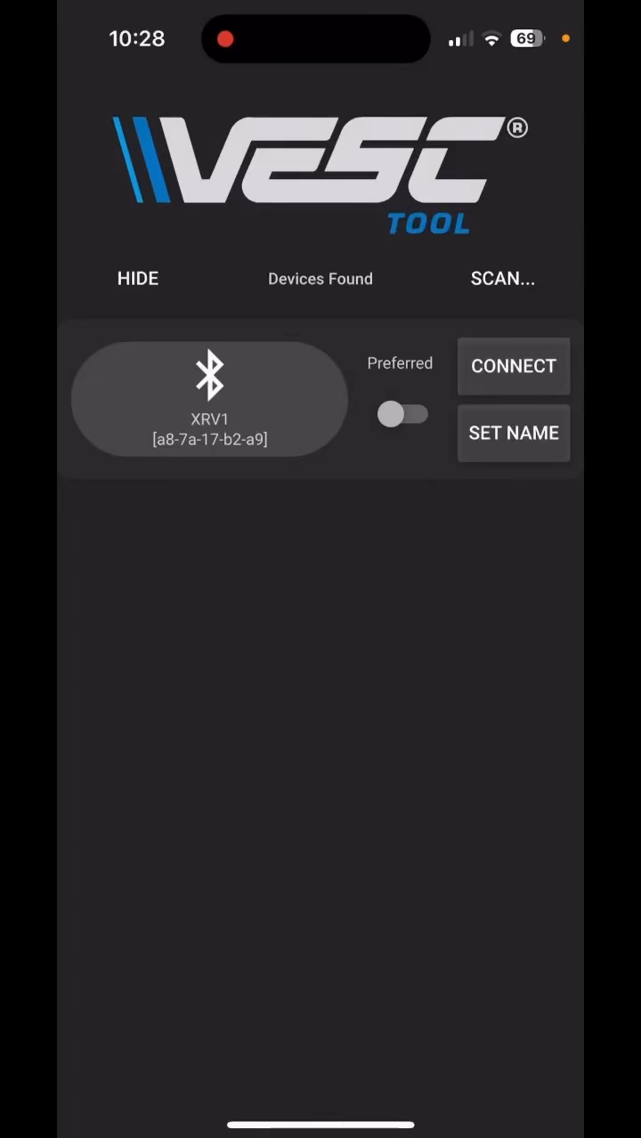
- Connect to the XRV1 board over Bluetooth, landing on the Refloat Tune settings
left_click(513, 367)
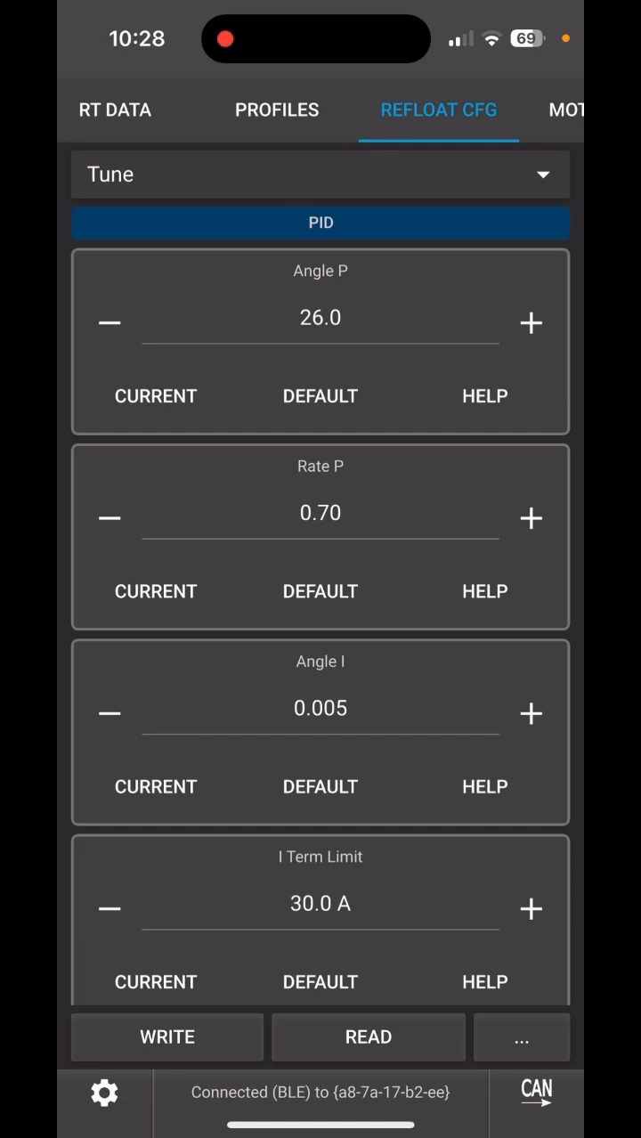
- In the Refloat Specs section, raise the high voltage pushback threshold from 66.0 V to 77.5 V
left_click(321, 174)
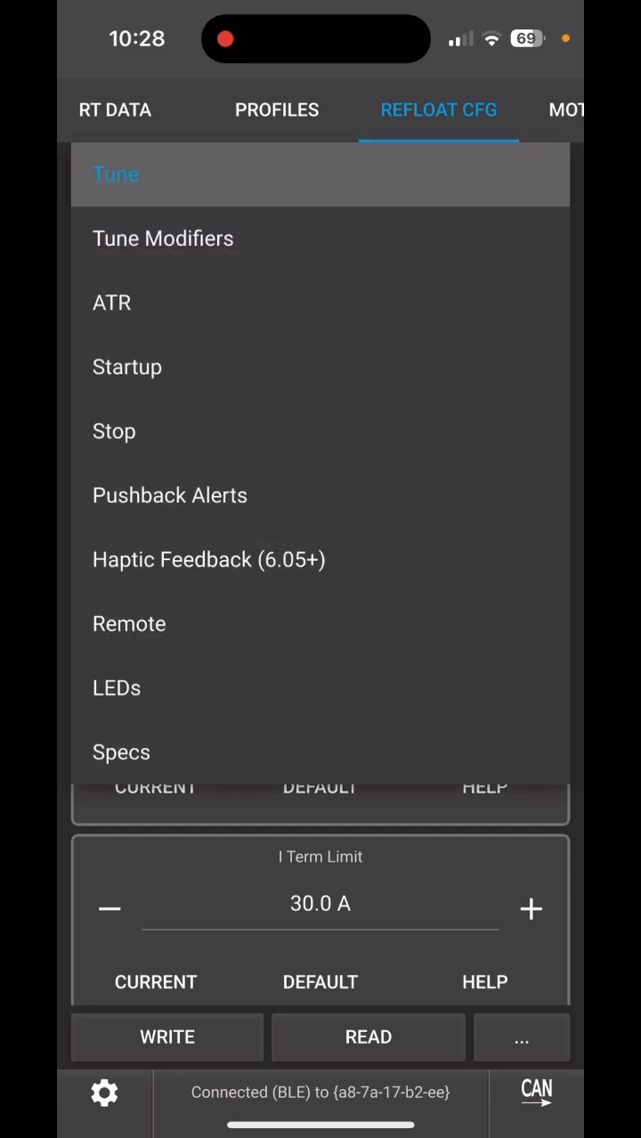
left_click(121, 751)
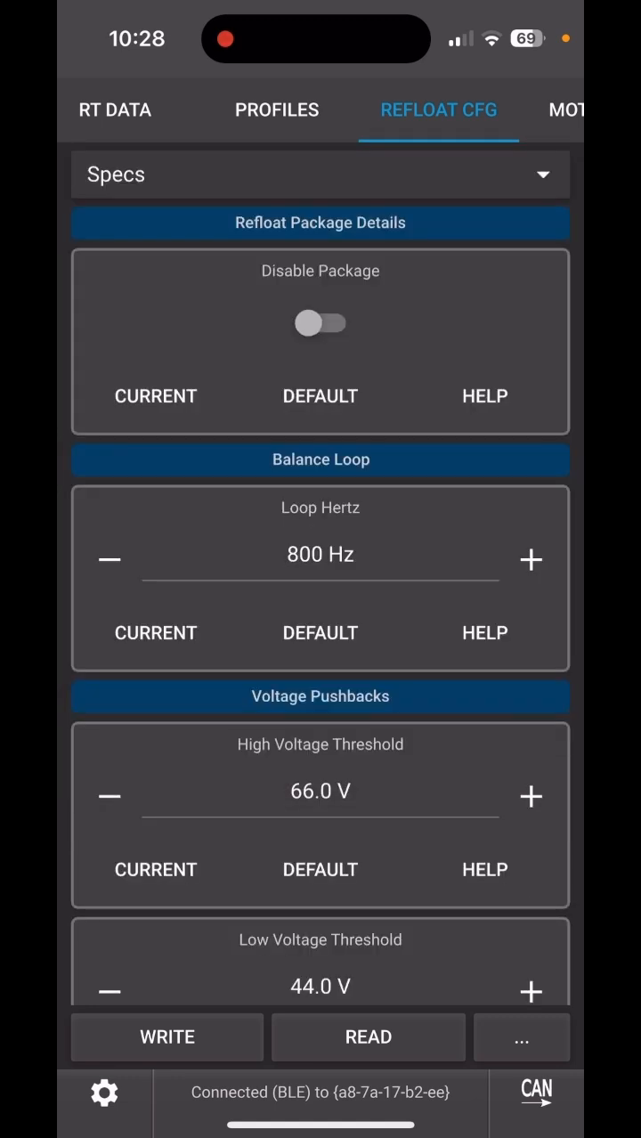
scroll("down", 3)
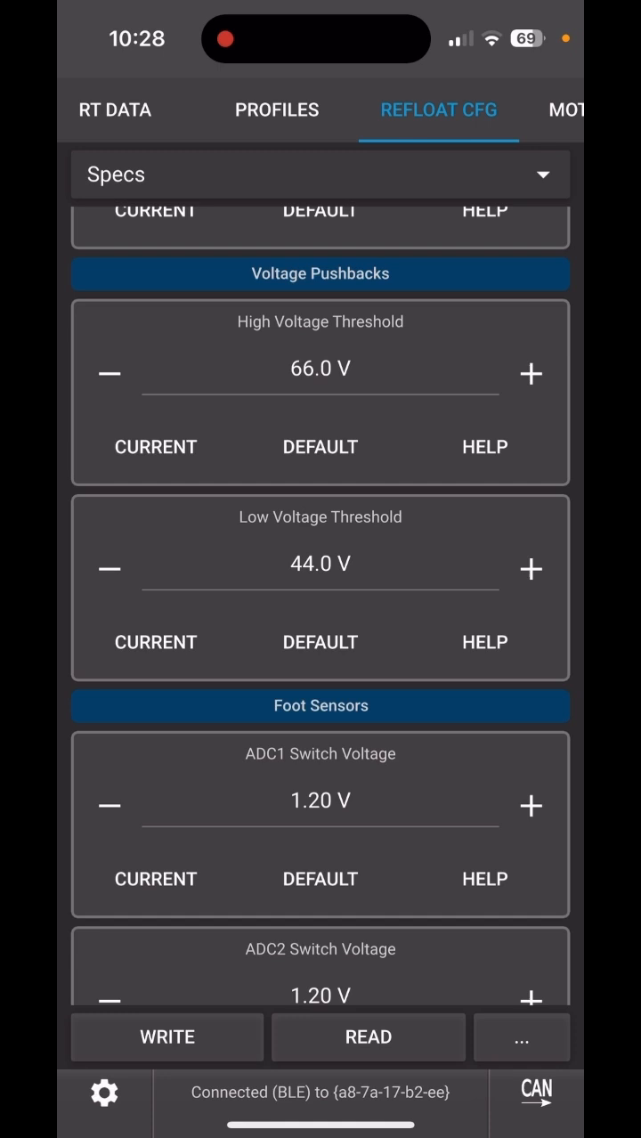
left_click(531, 374)
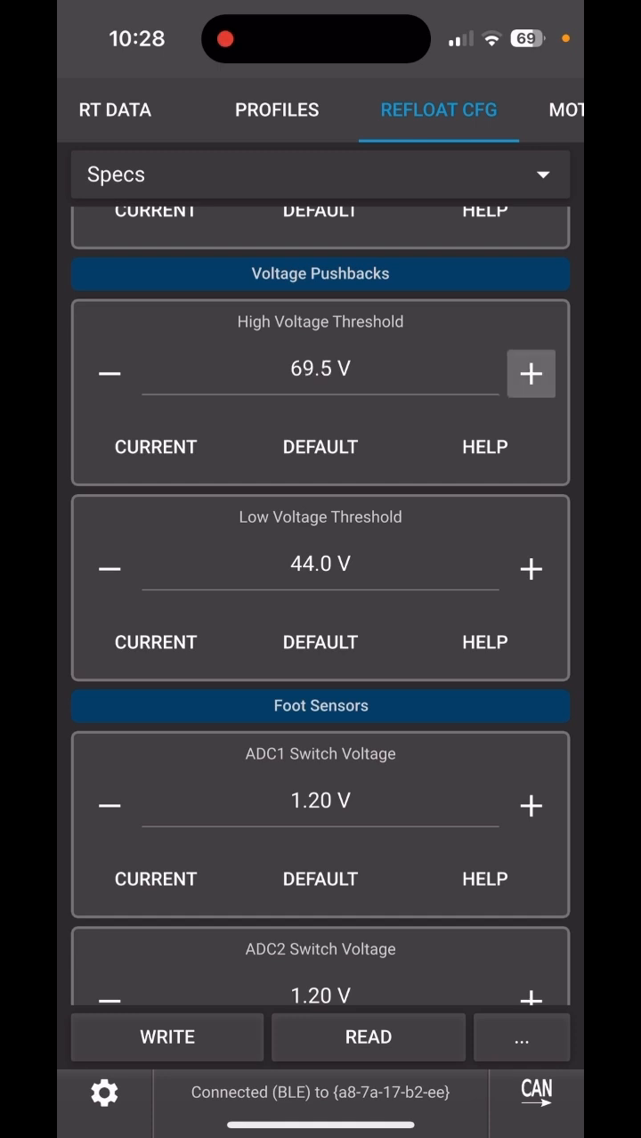
left_click(530, 374)
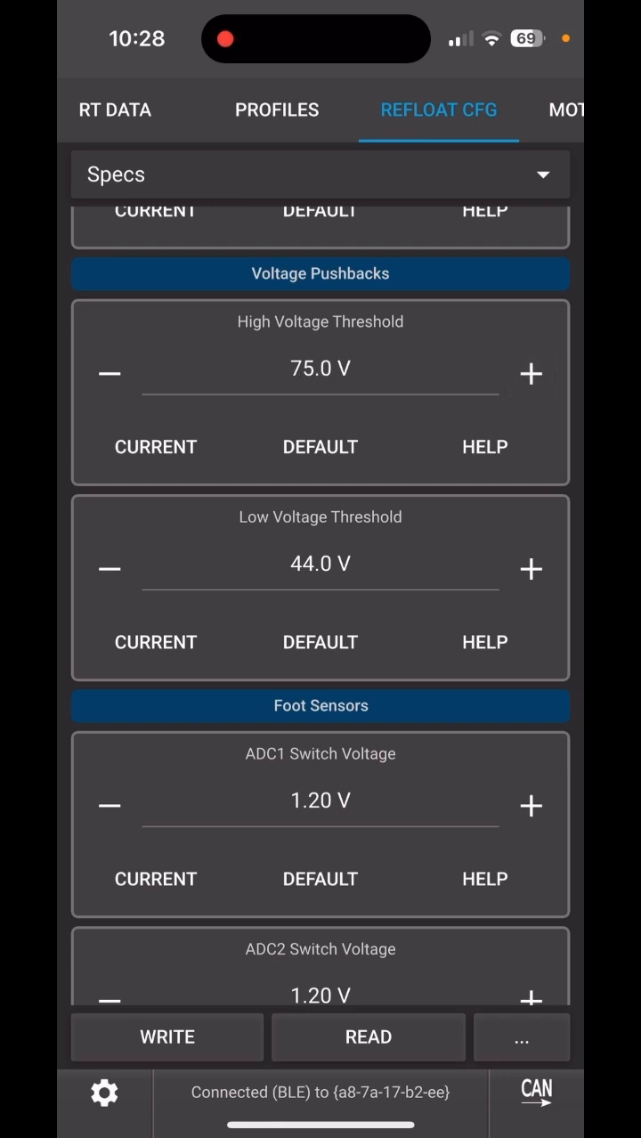
left_click(531, 374)
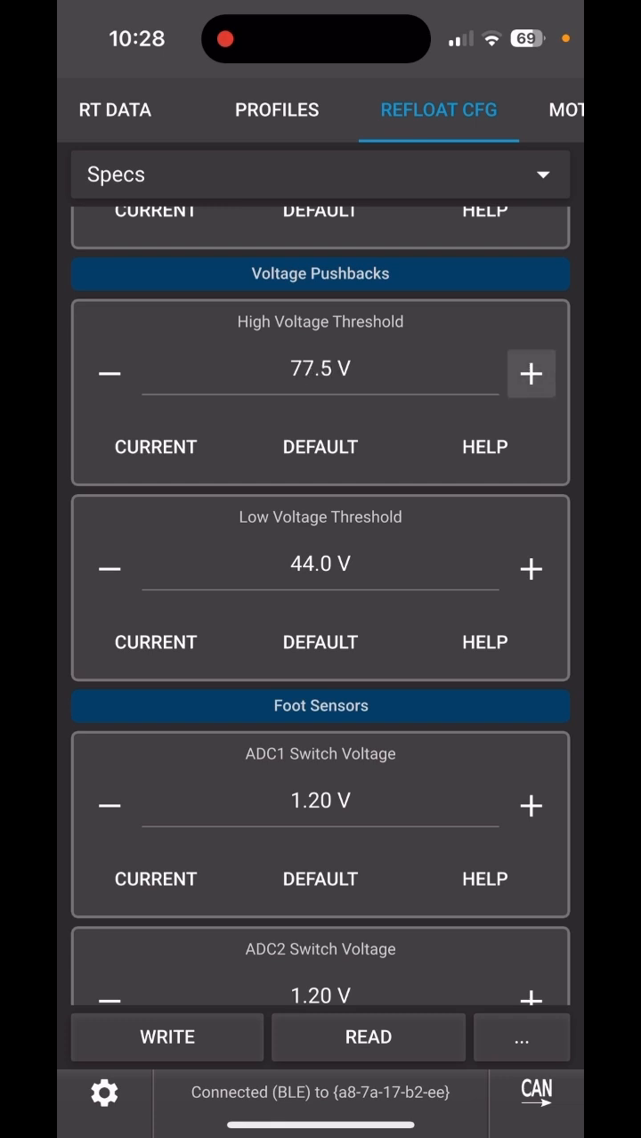
mouse_move(531, 374)
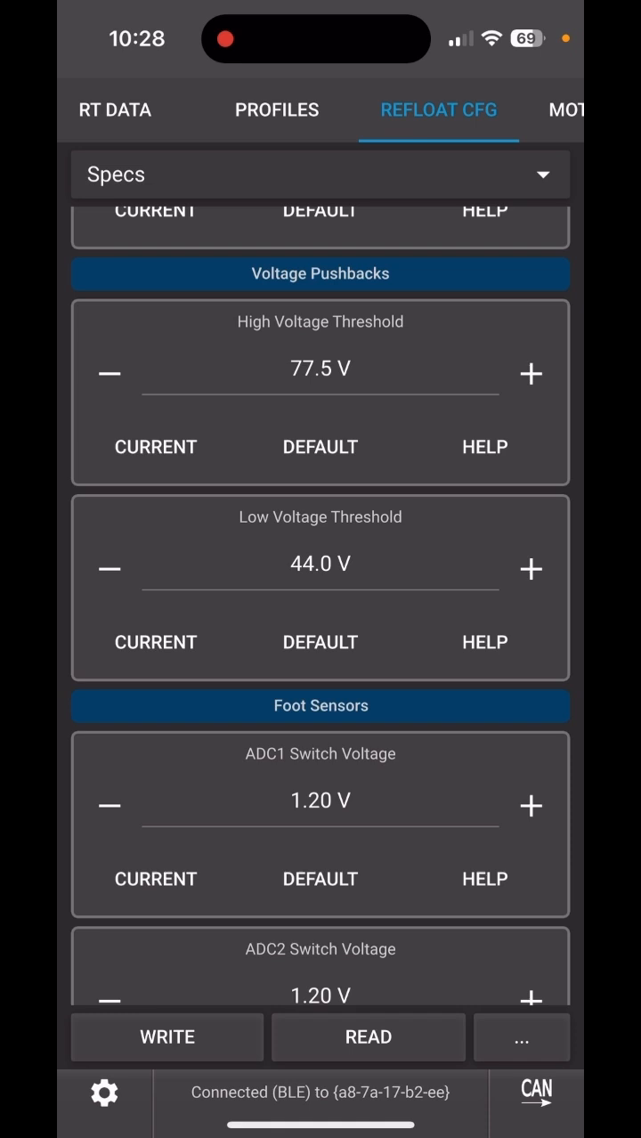
- Raise the low voltage pushback threshold from 44.0 V to 51.5 V
left_click(531, 570)
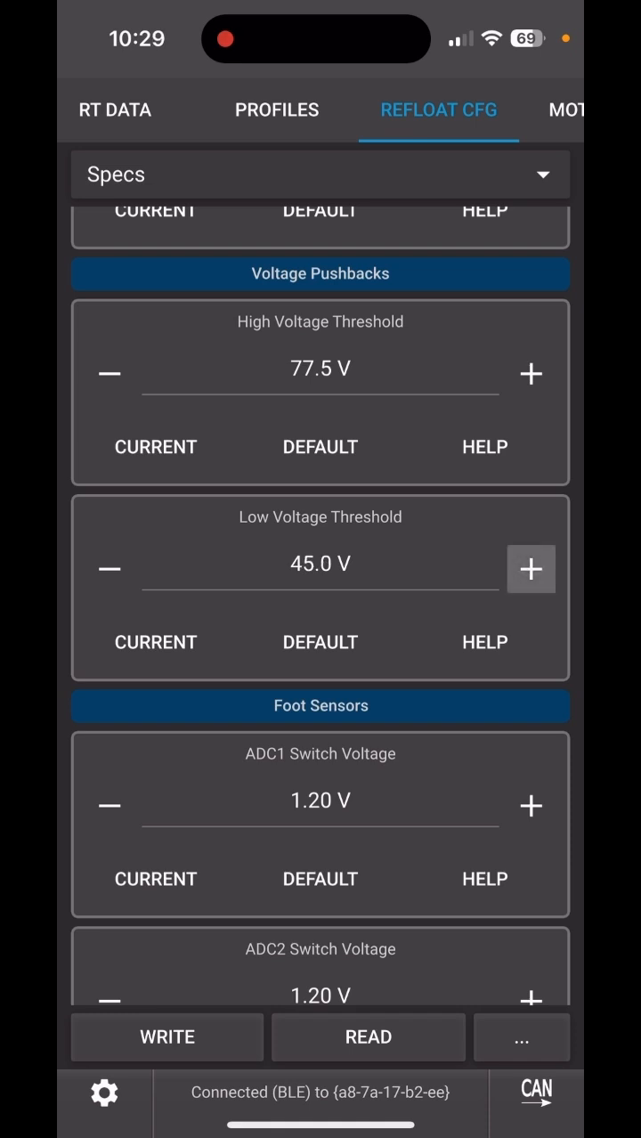
left_click(531, 568)
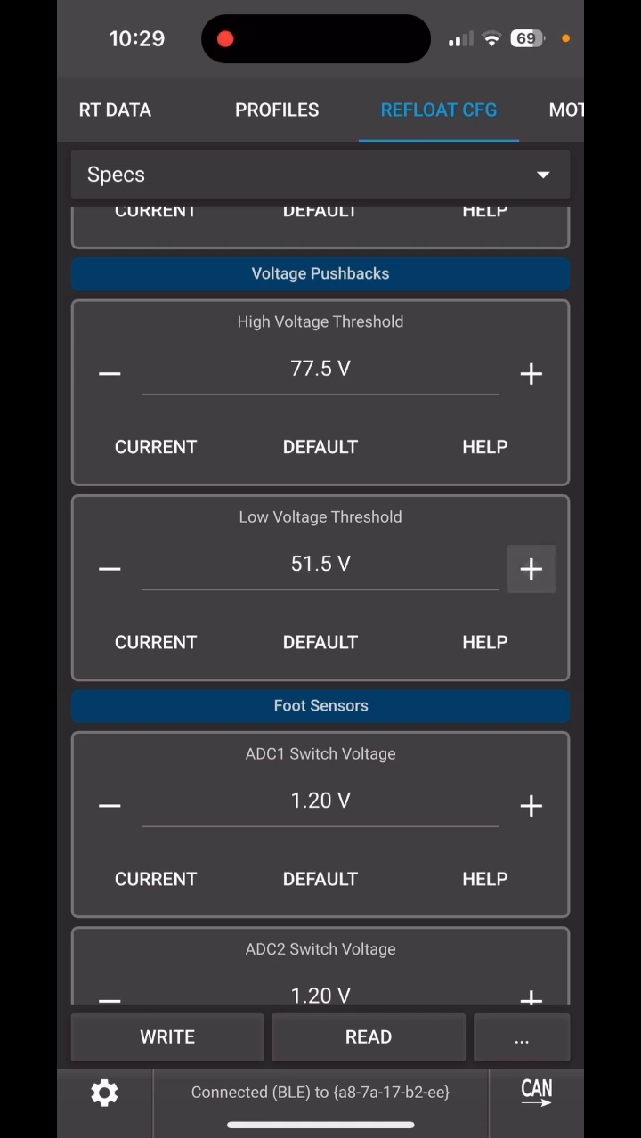
left_click(531, 568)
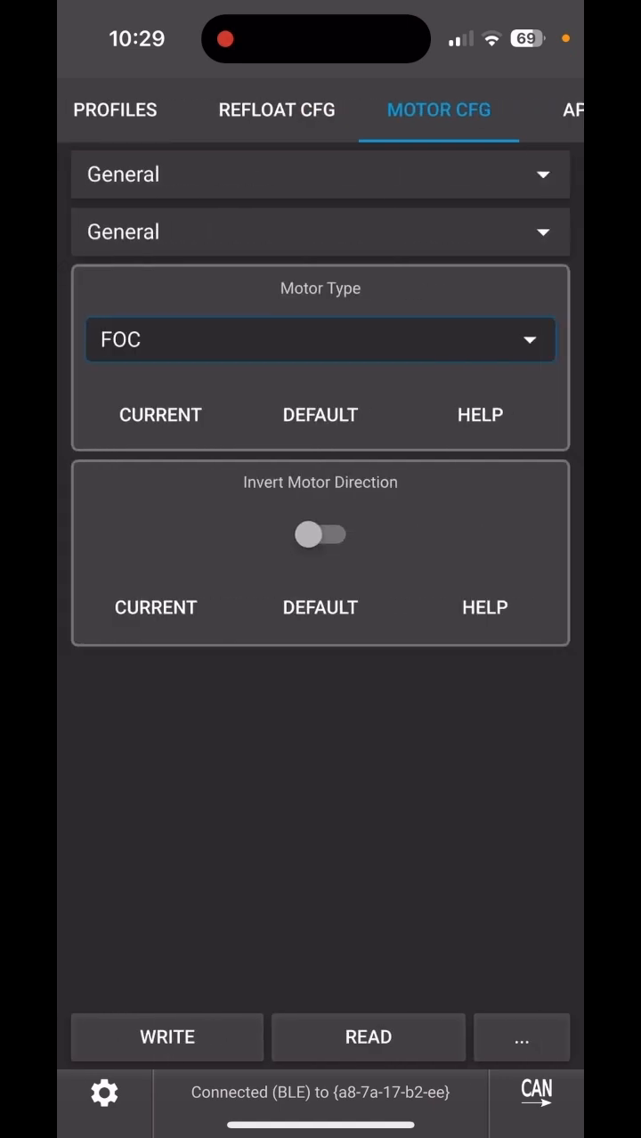
- In the motor Voltage section, raise the battery voltage cutoff start to 48.0 V
left_click(320, 231)
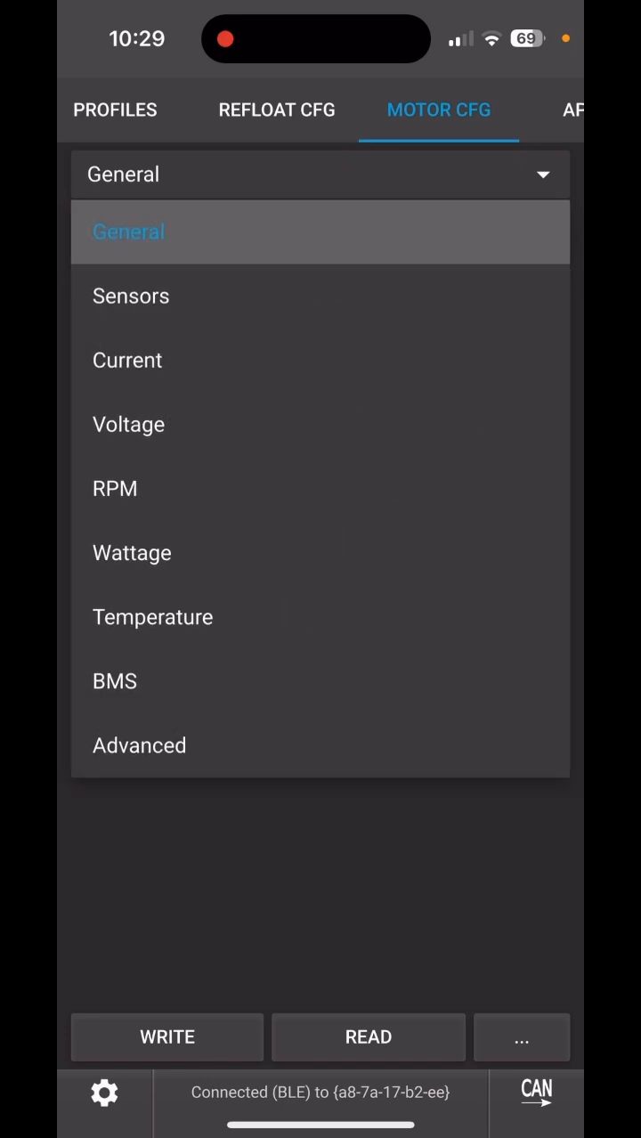
left_click(128, 424)
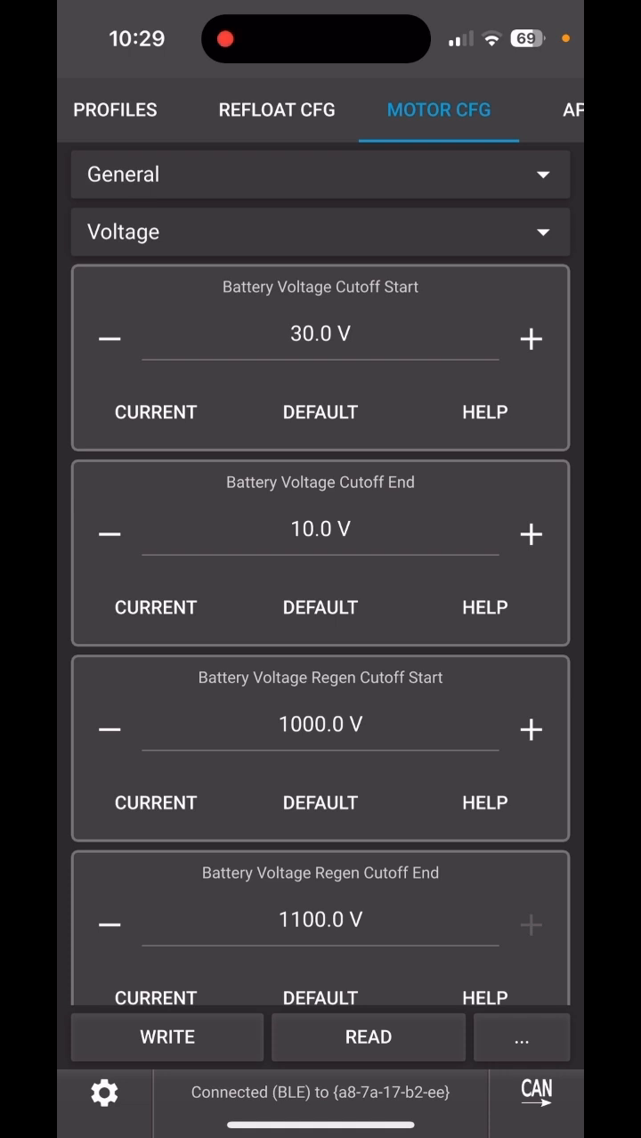
left_click(531, 339)
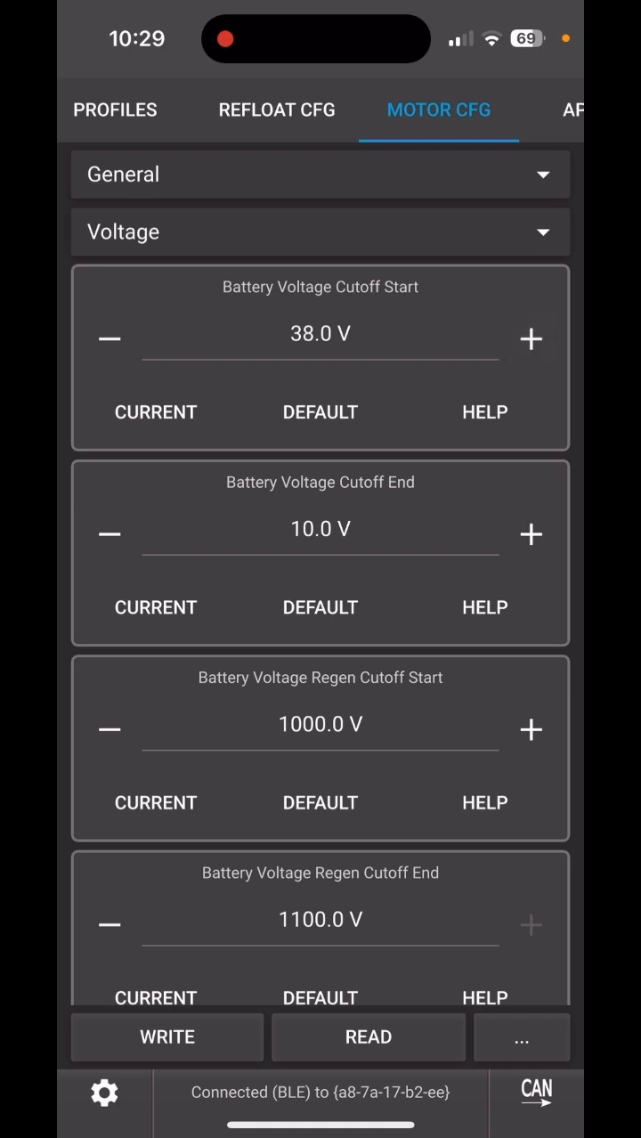
left_click(531, 338)
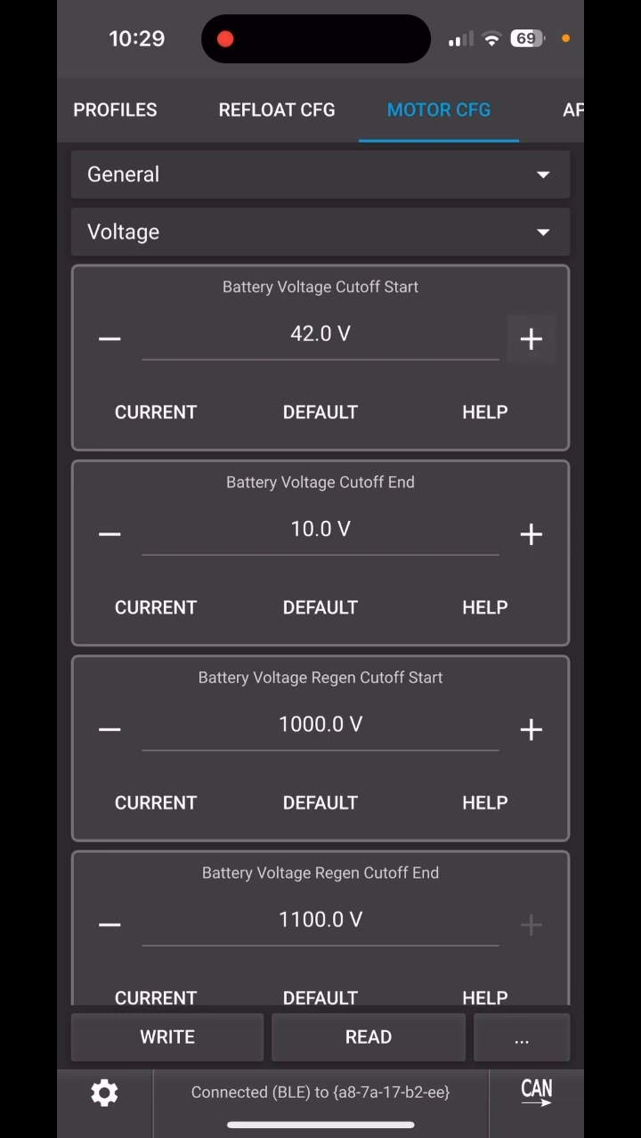
left_click(530, 338)
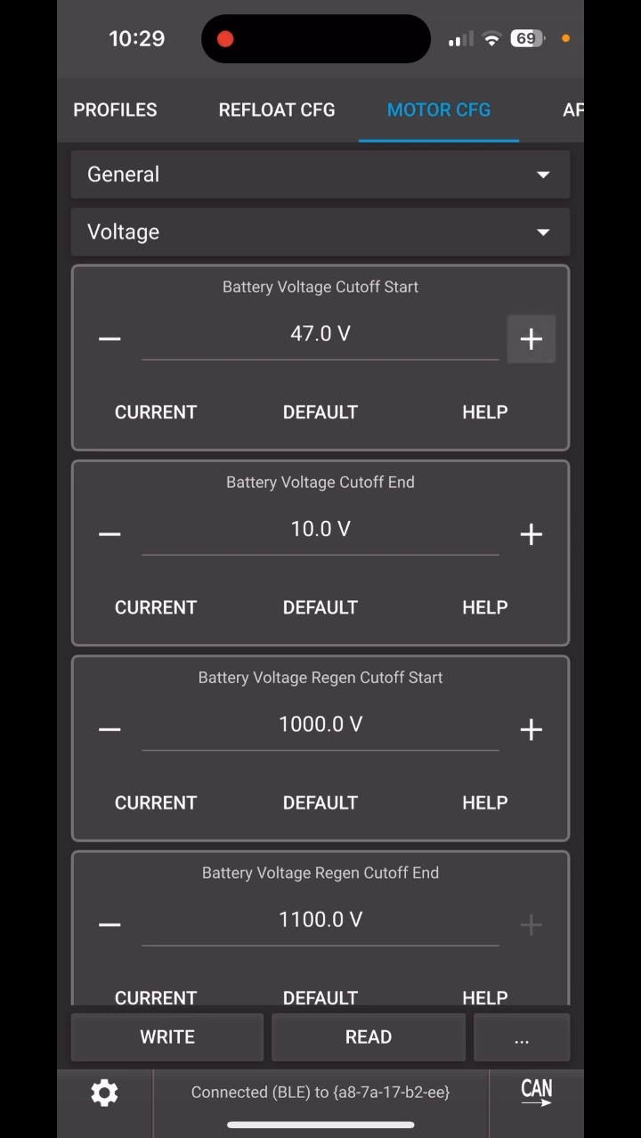
left_click(531, 338)
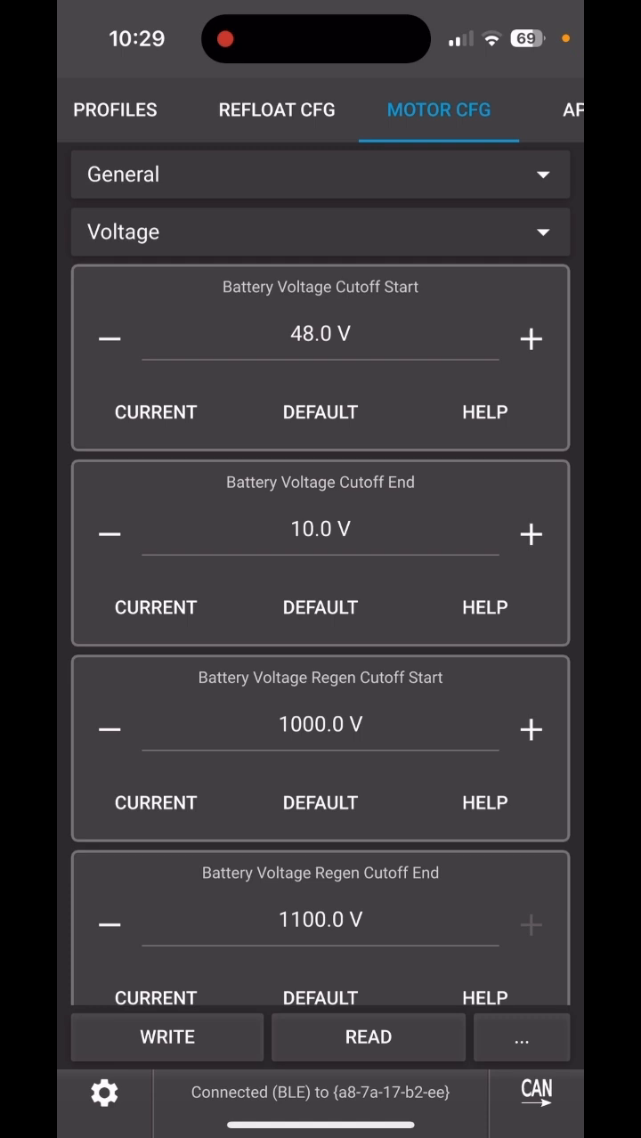
- Set the battery voltage cutoff end to 44.0 V
left_click(531, 534)
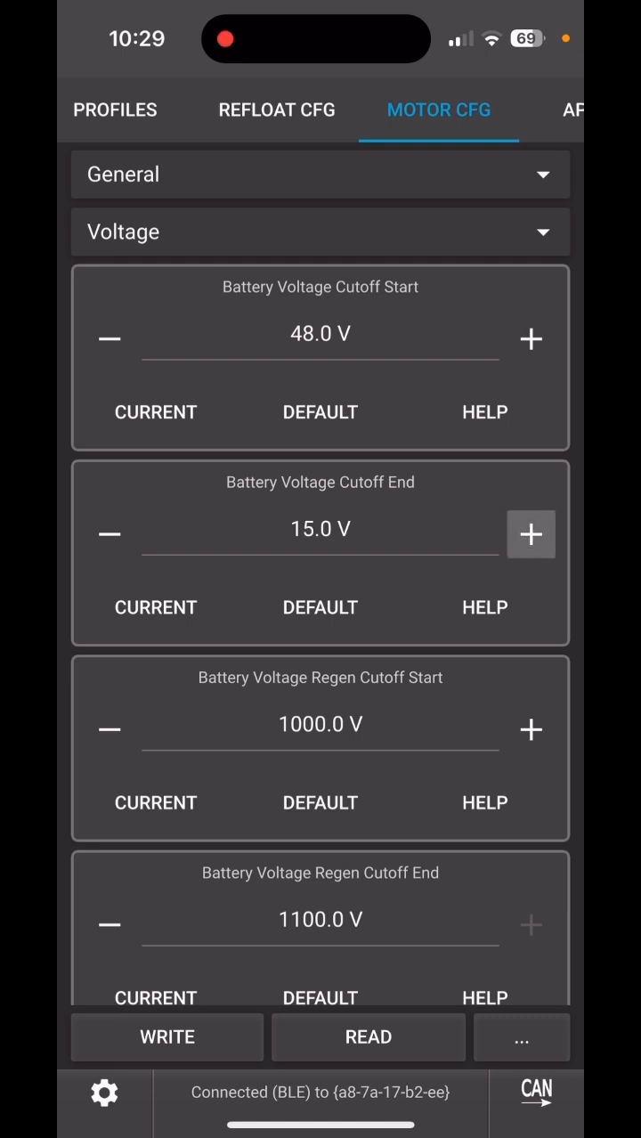
left_click(531, 534)
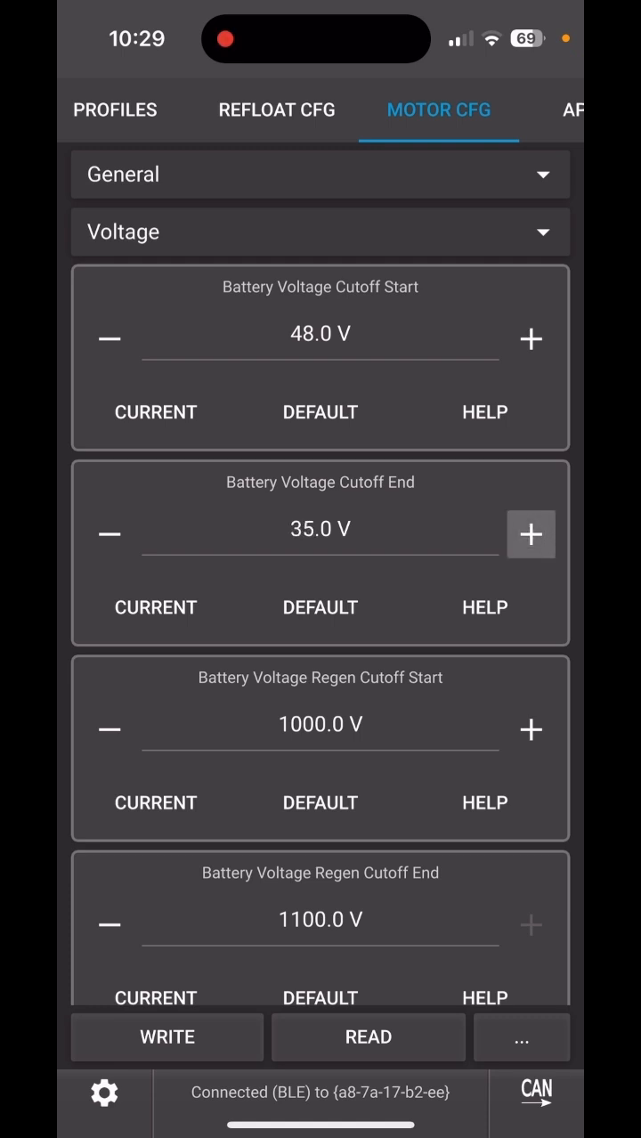
left_click(531, 535)
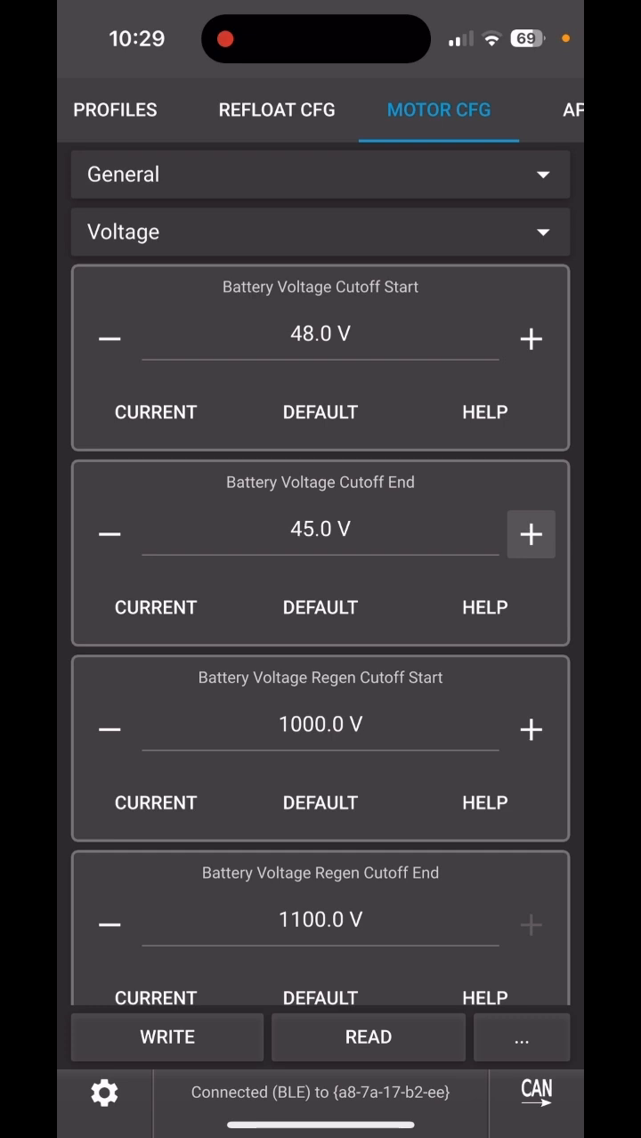
left_click(108, 534)
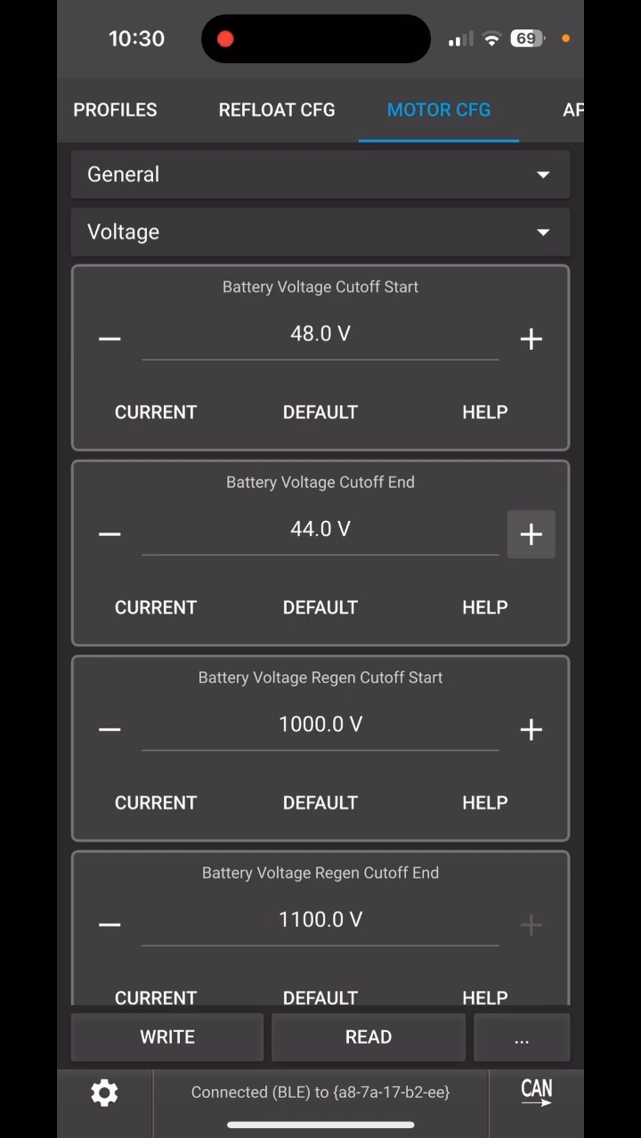
left_click(321, 174)
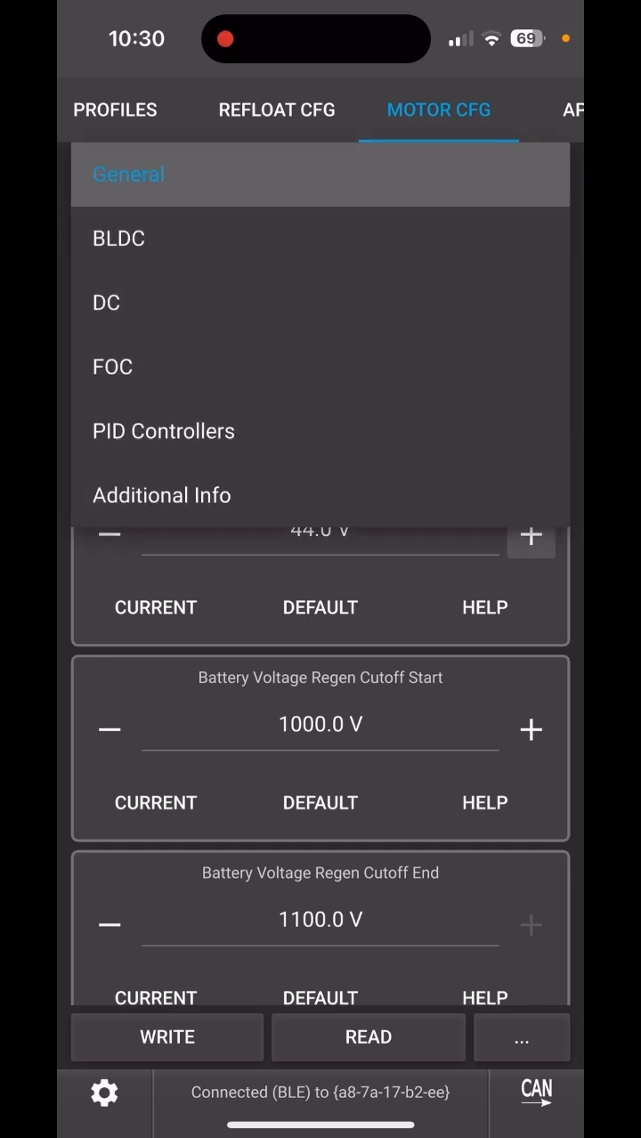
- In Additional Info setup, increase the battery series cell count to 18
left_click(160, 495)
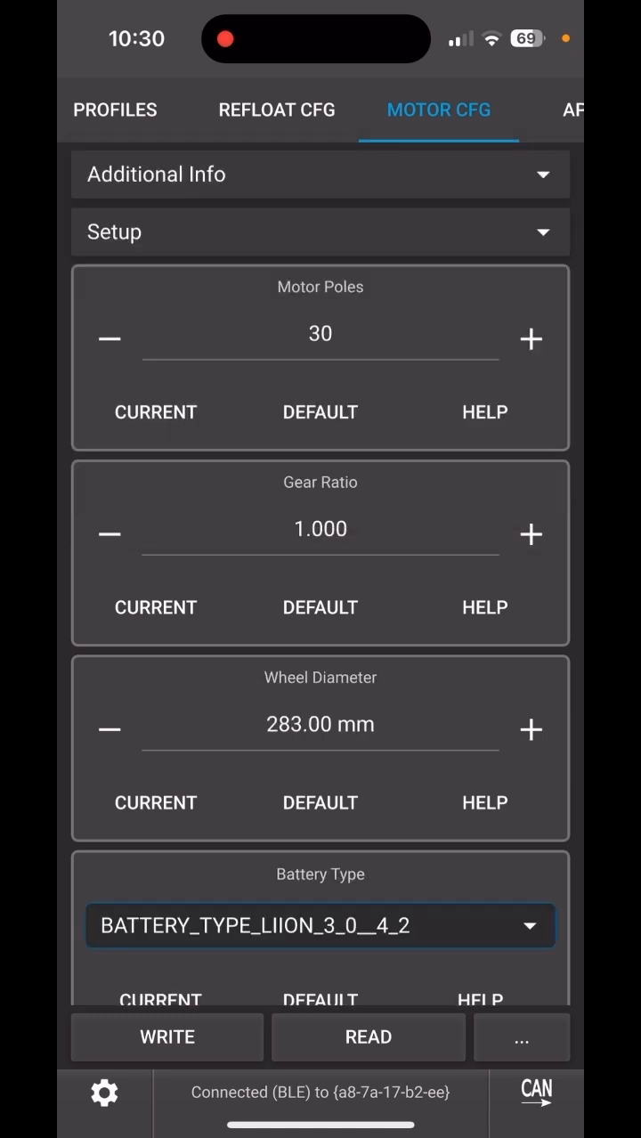
scroll("down", 3)
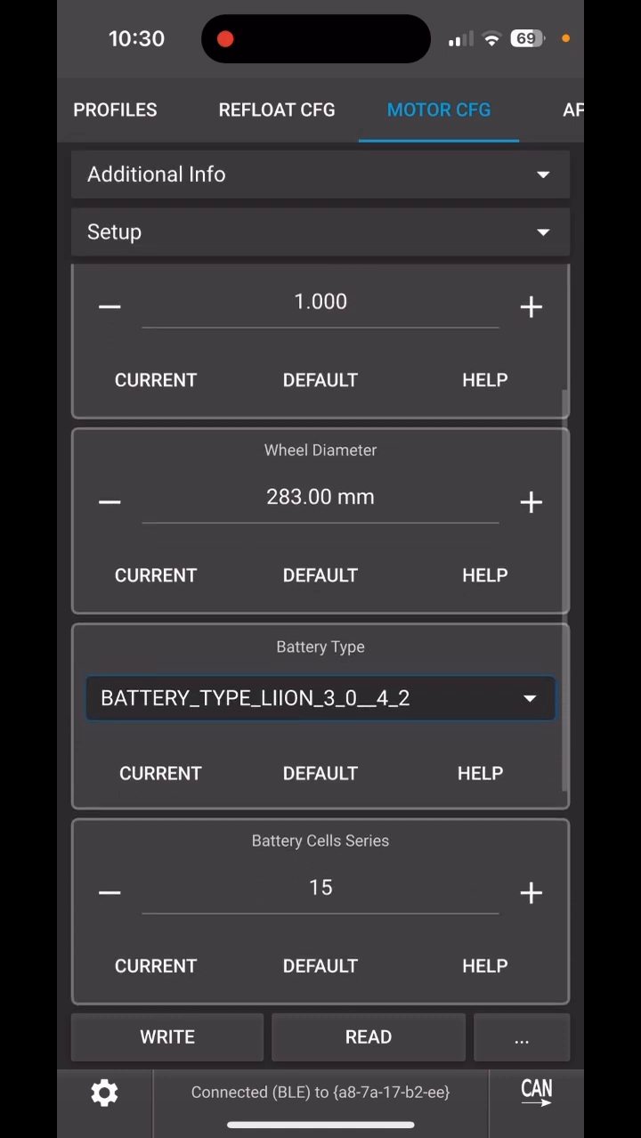
scroll("down", 3)
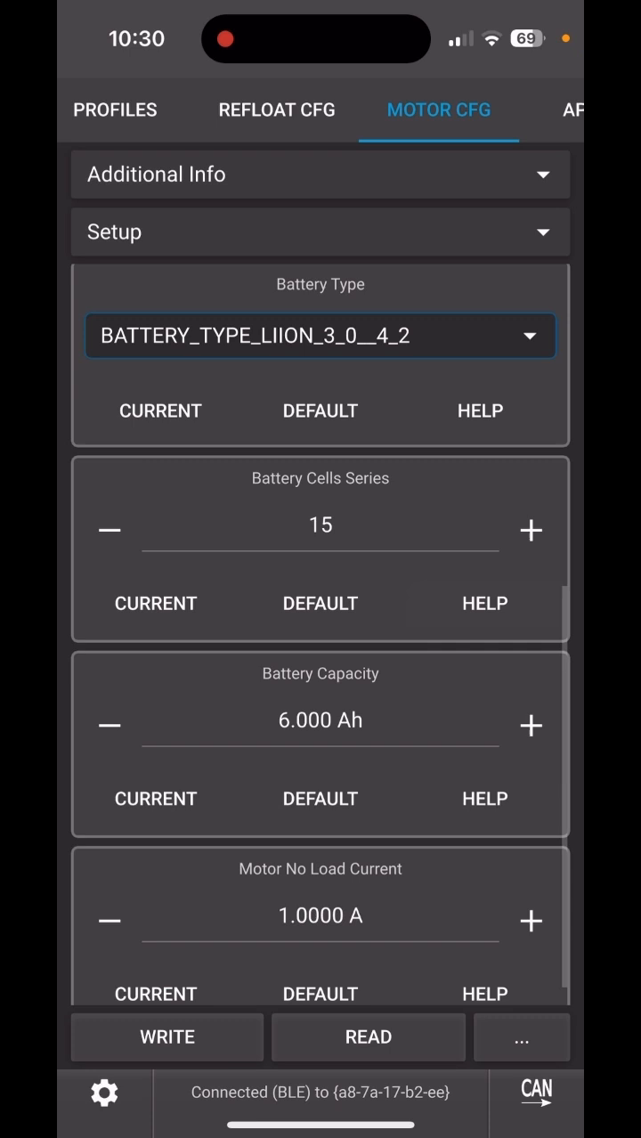
scroll("up", 3)
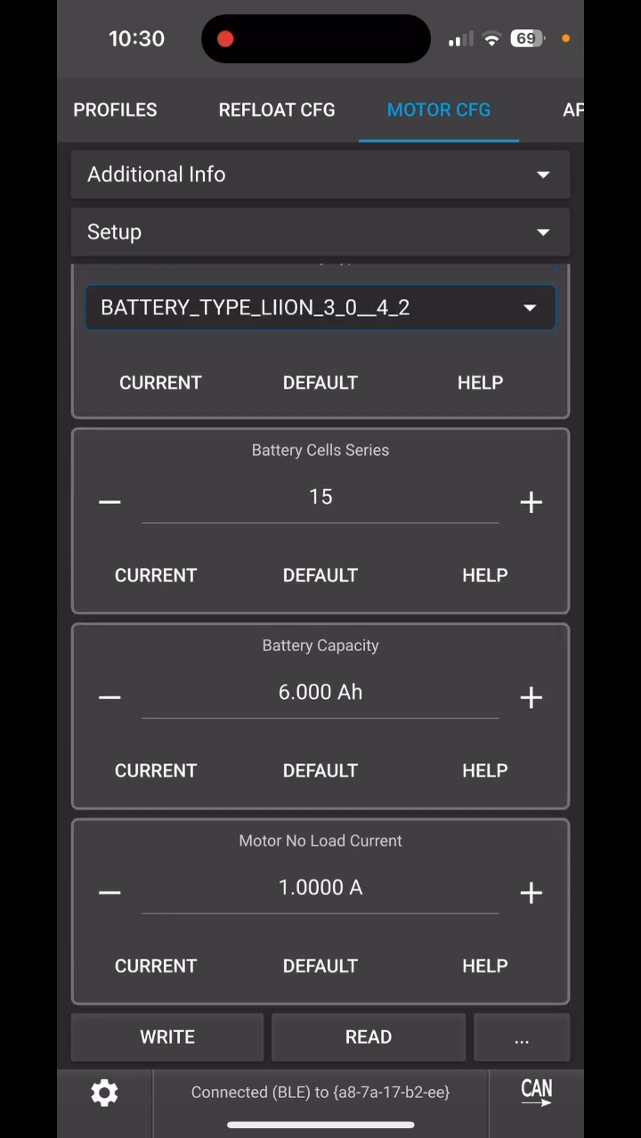
left_click(531, 503)
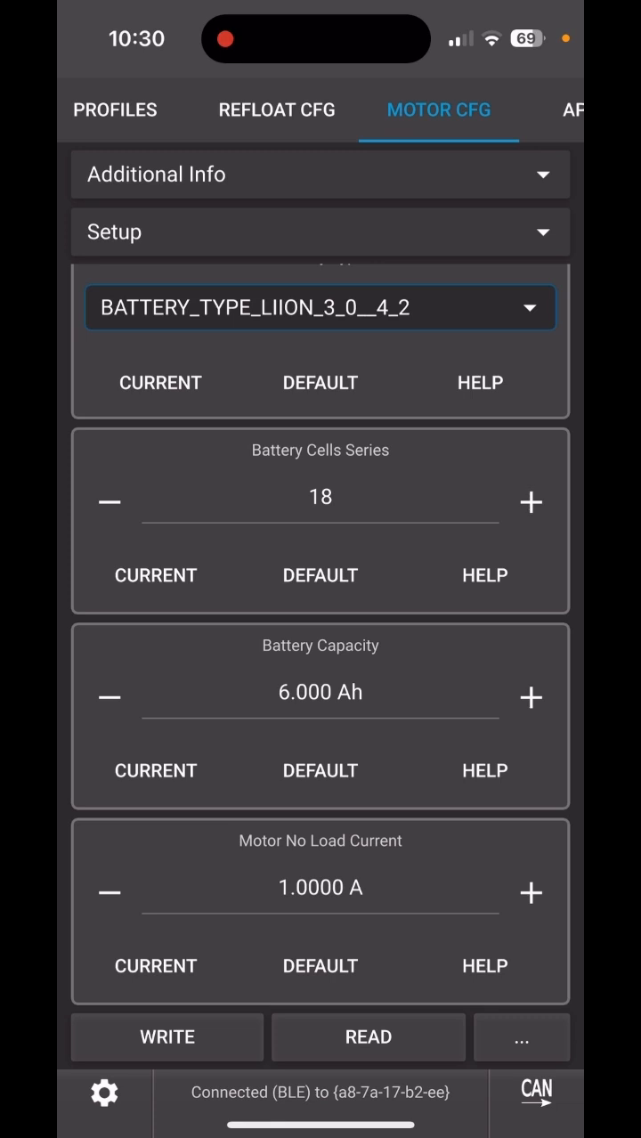
- Raise the battery capacity to 9.000 Ah and write the configuration to the controller
left_click(531, 696)
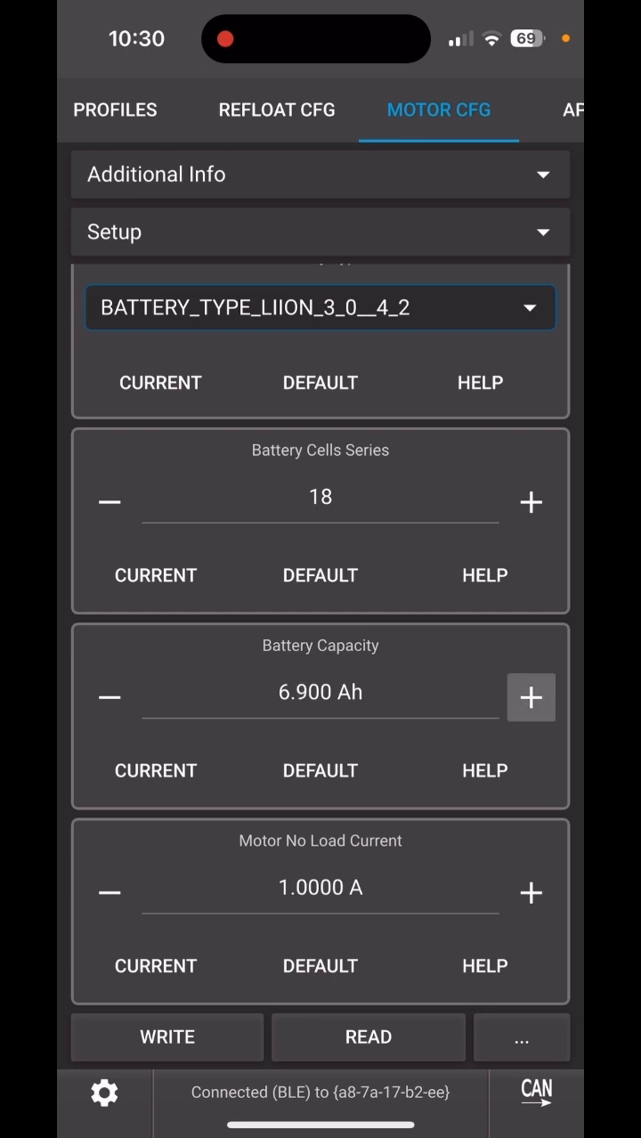
left_click(531, 698)
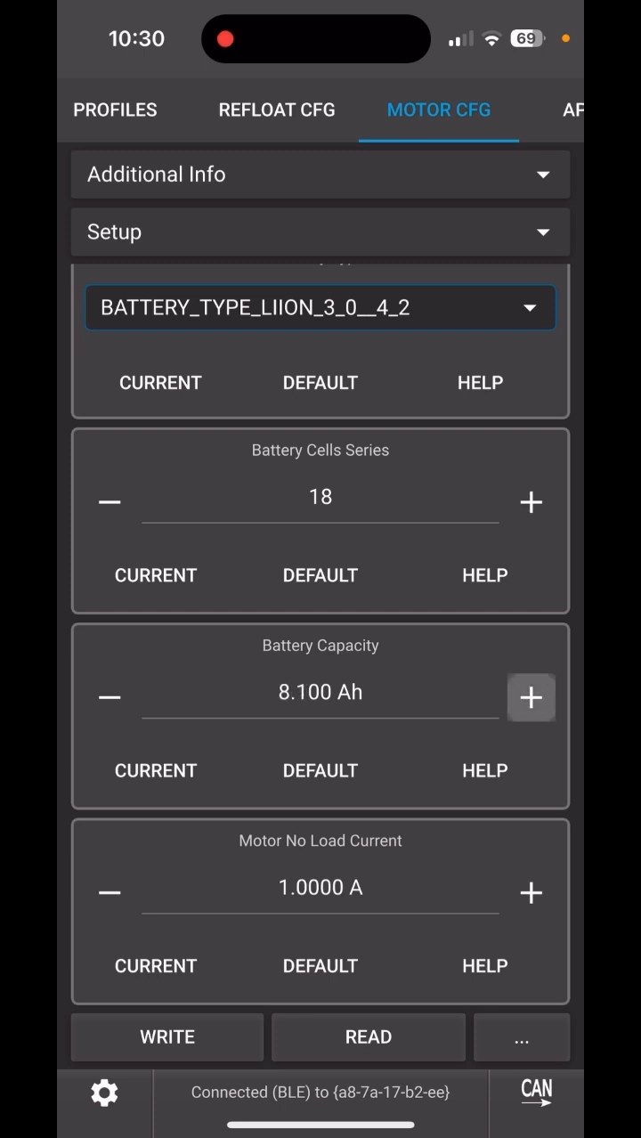
left_click(530, 699)
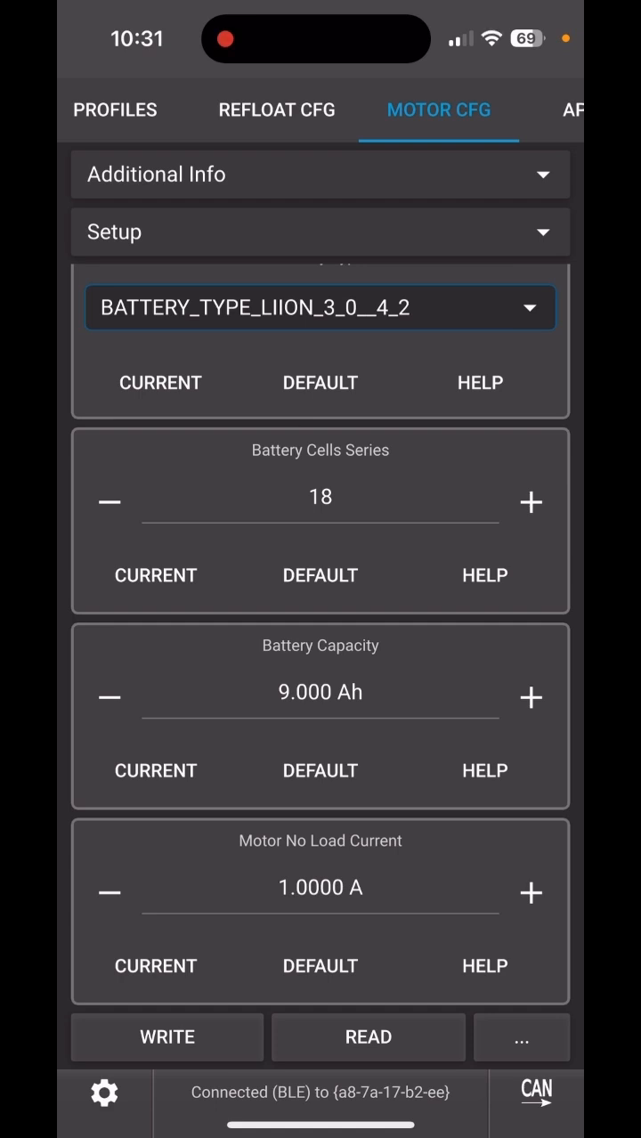
left_click(168, 1037)
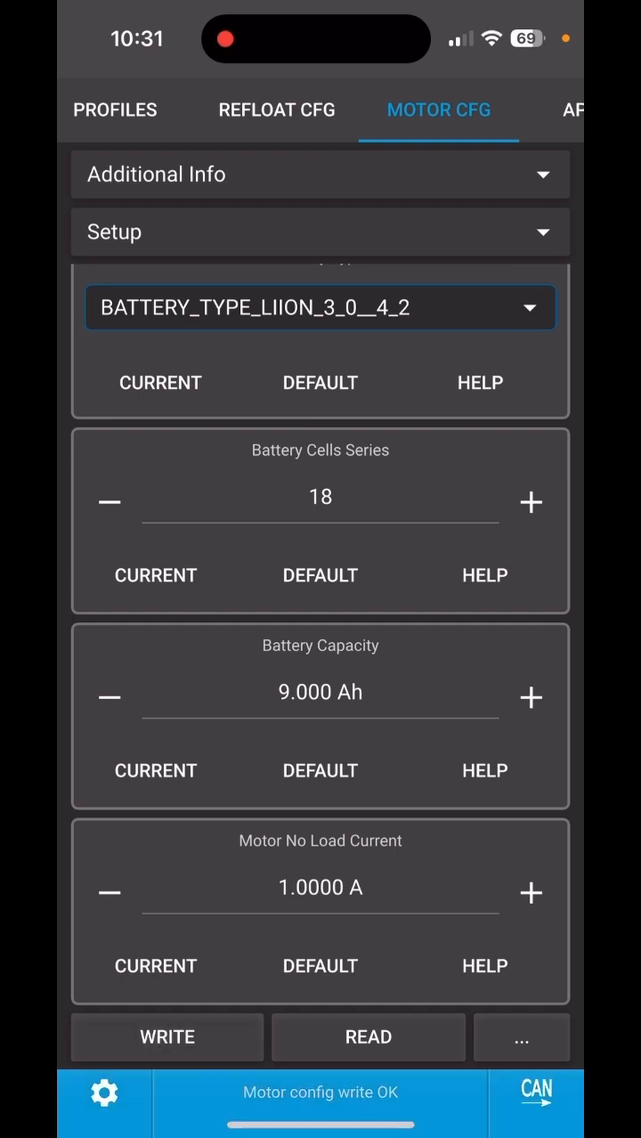
left_click(321, 232)
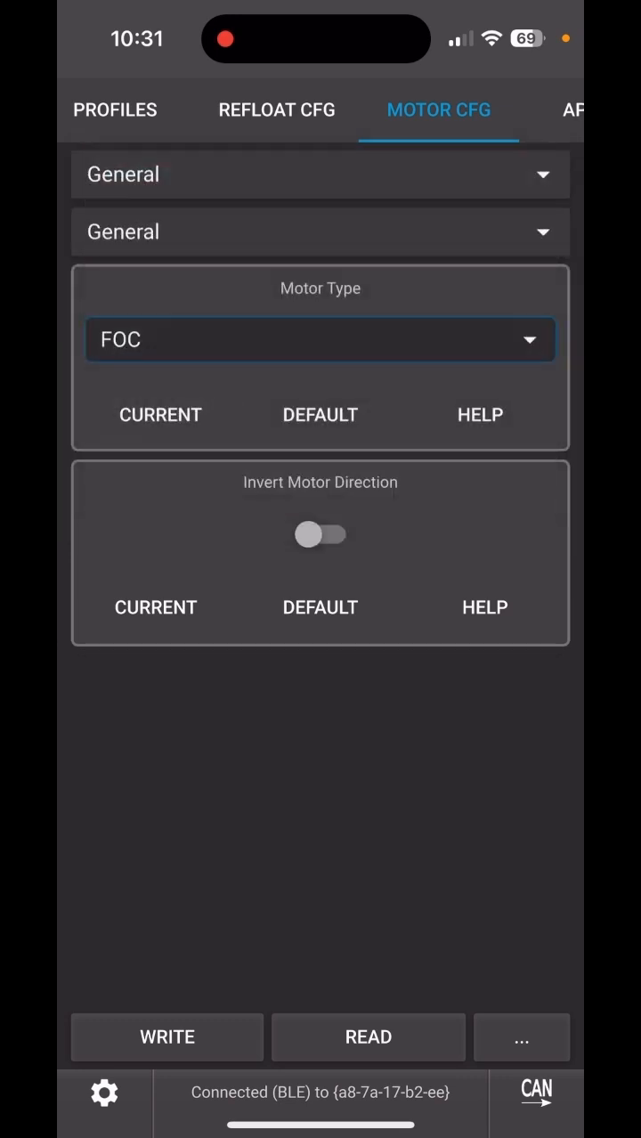
- On the General Current page, set Battery Current Max to 70 A
left_click(320, 231)
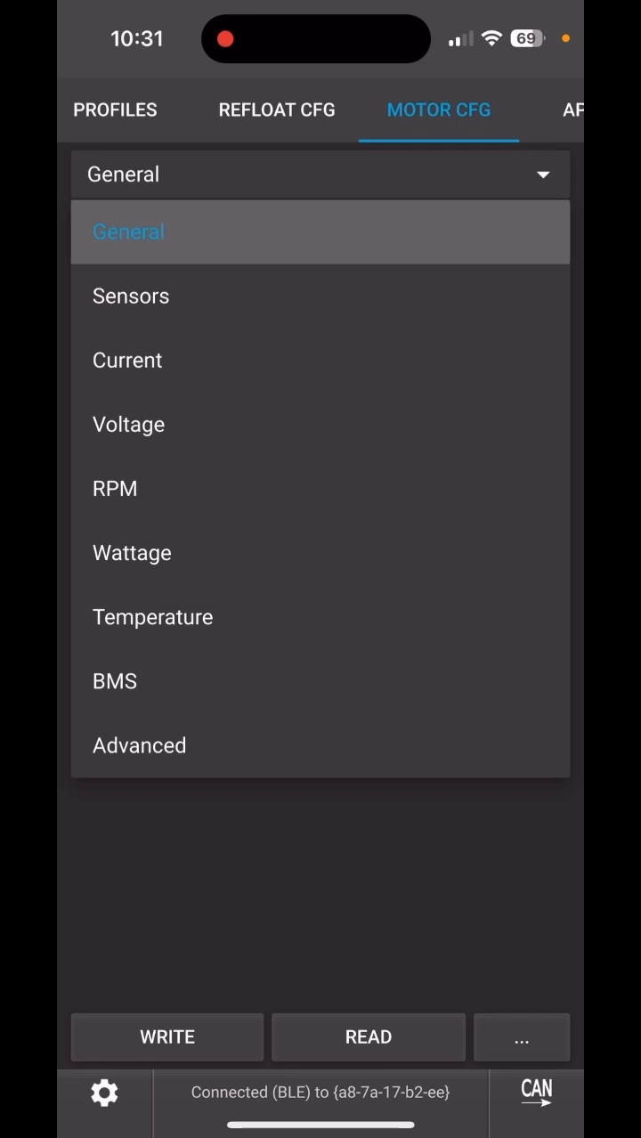
left_click(127, 360)
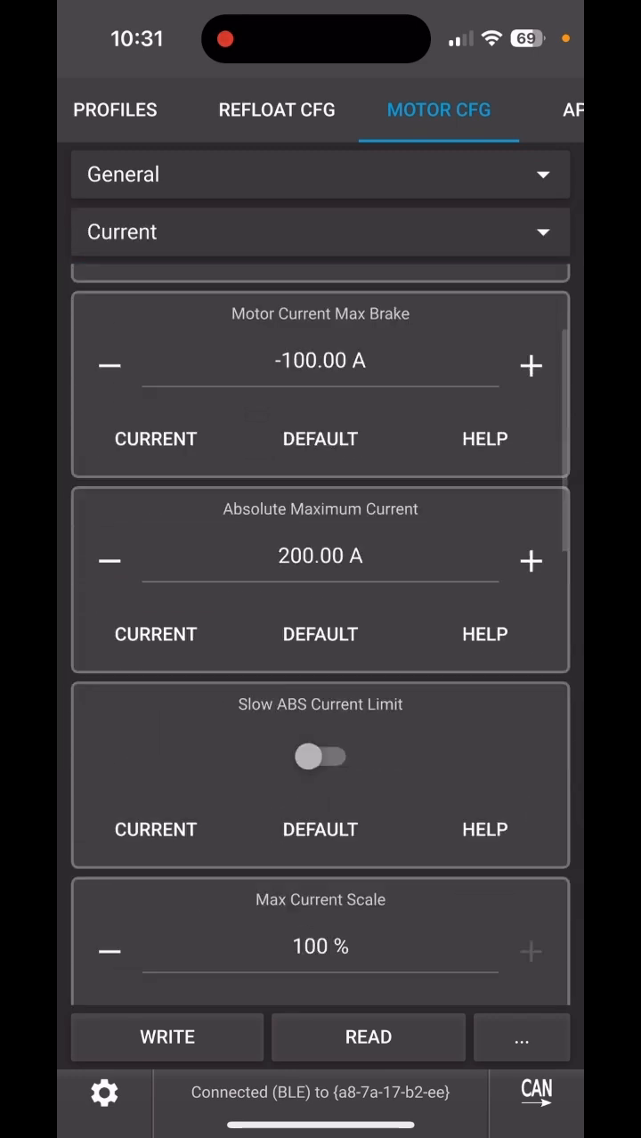
scroll("down", 3)
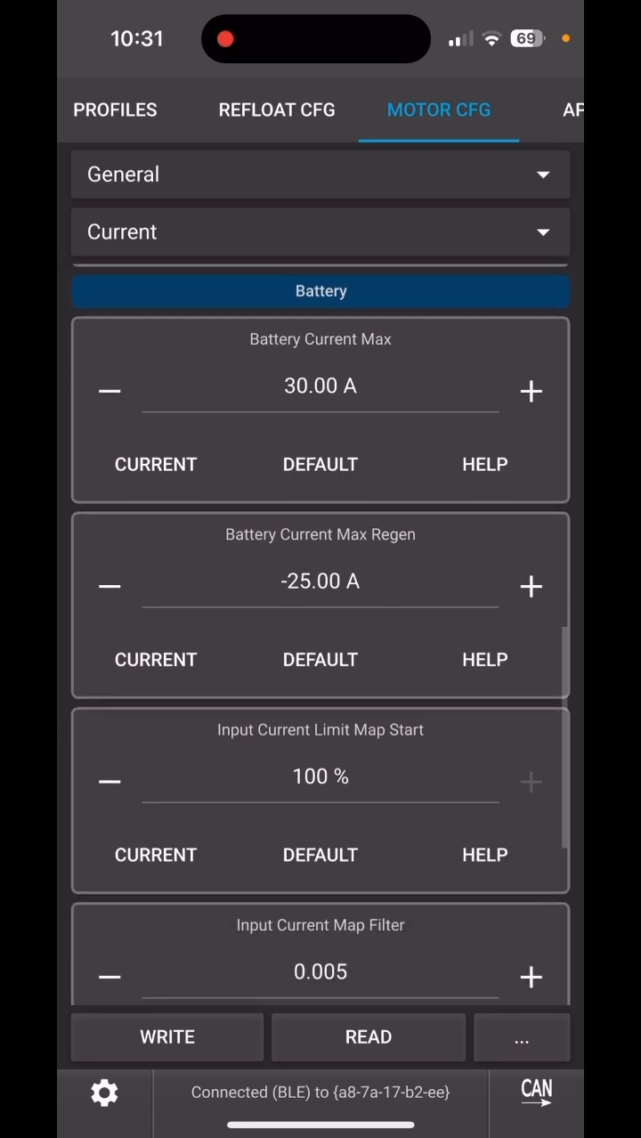
left_click(531, 392)
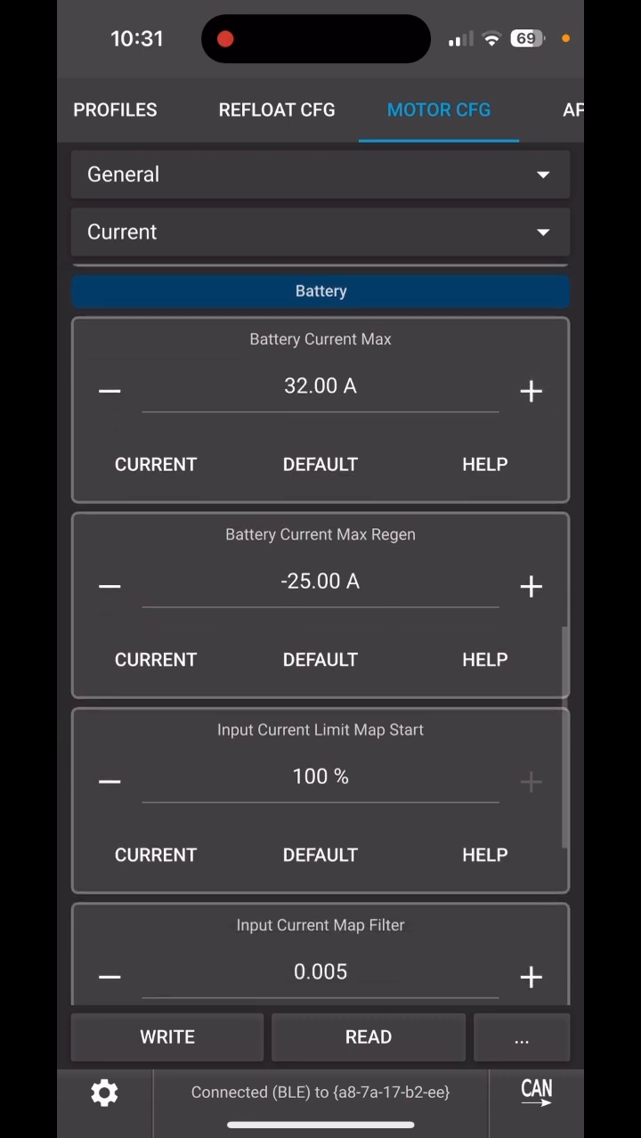
left_click(531, 390)
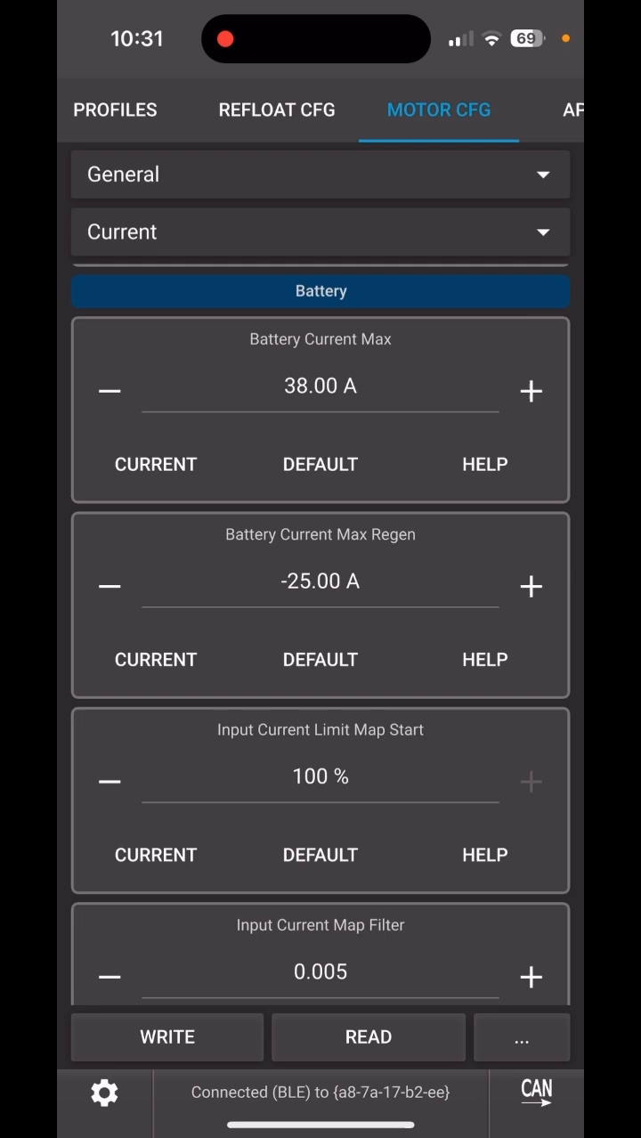
left_click(531, 392)
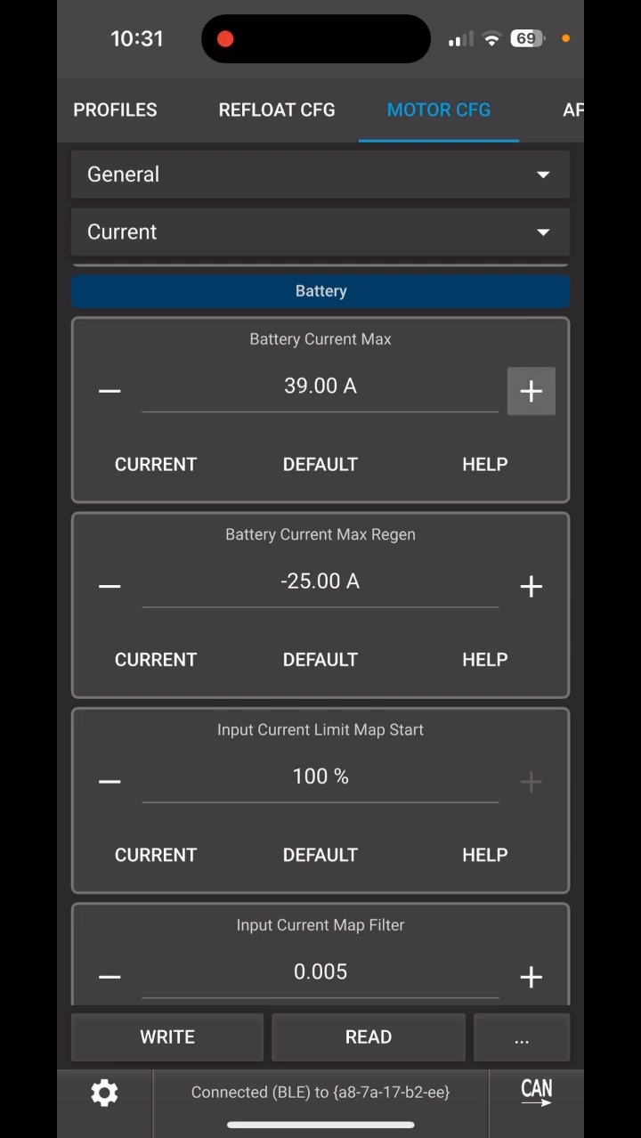
left_click(530, 392)
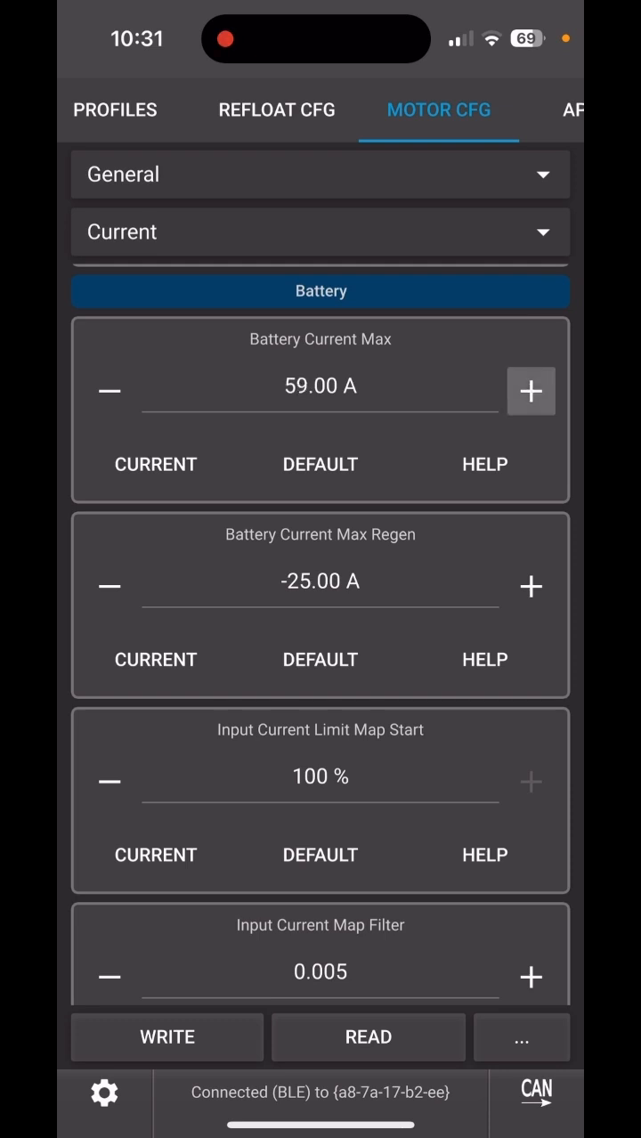
left_click(531, 392)
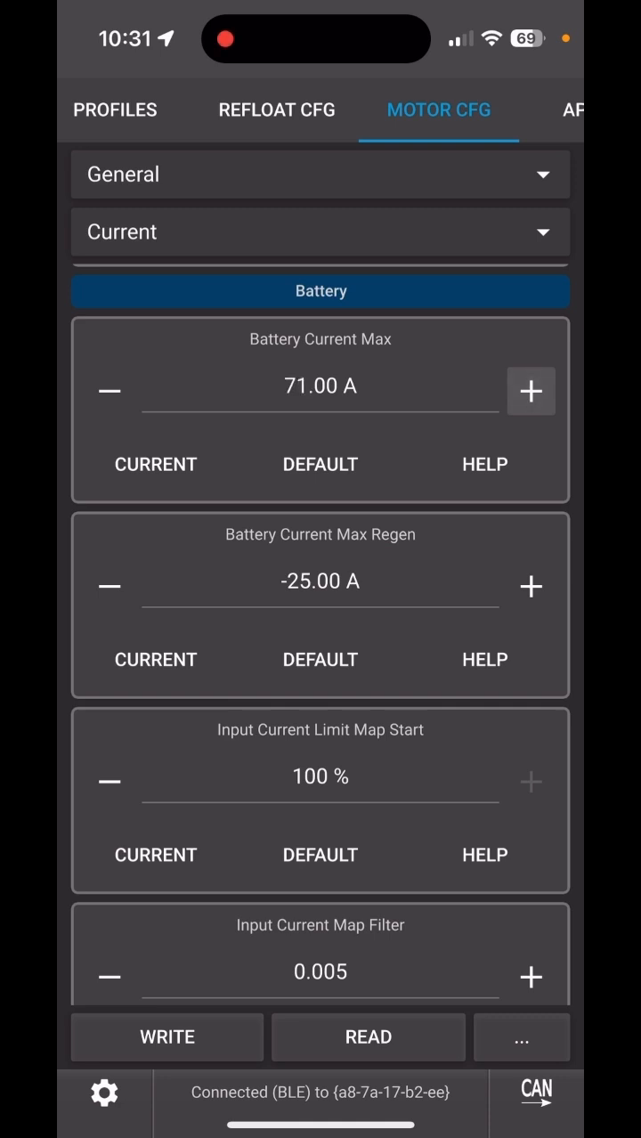
left_click(109, 392)
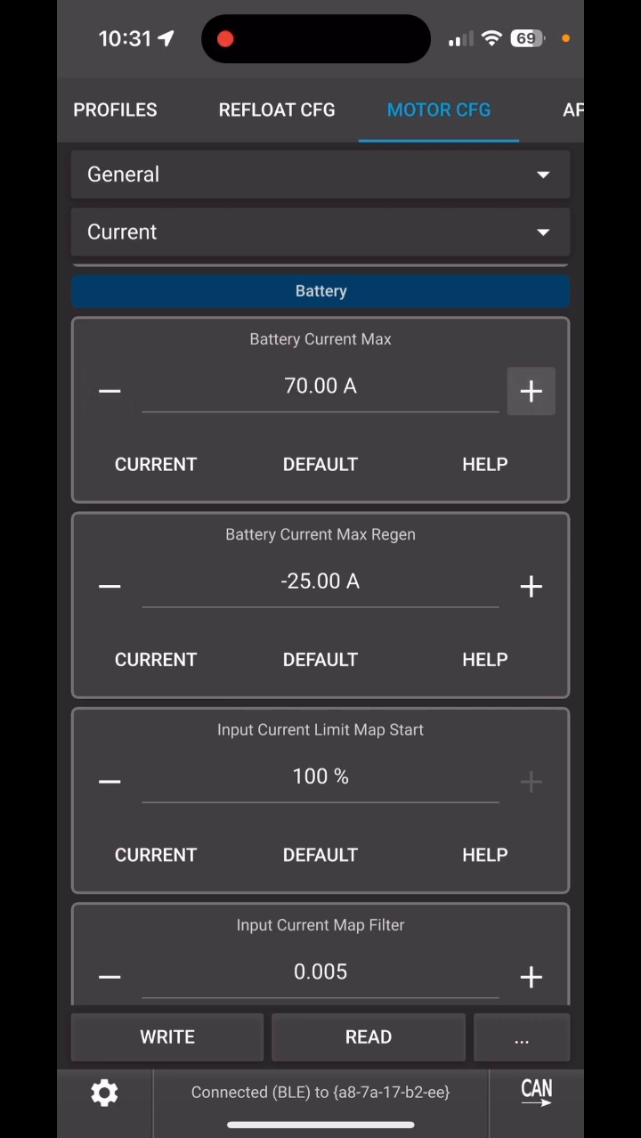
- Set Battery Current Max Regen to -50 A and write the configuration to the controller
left_click(109, 586)
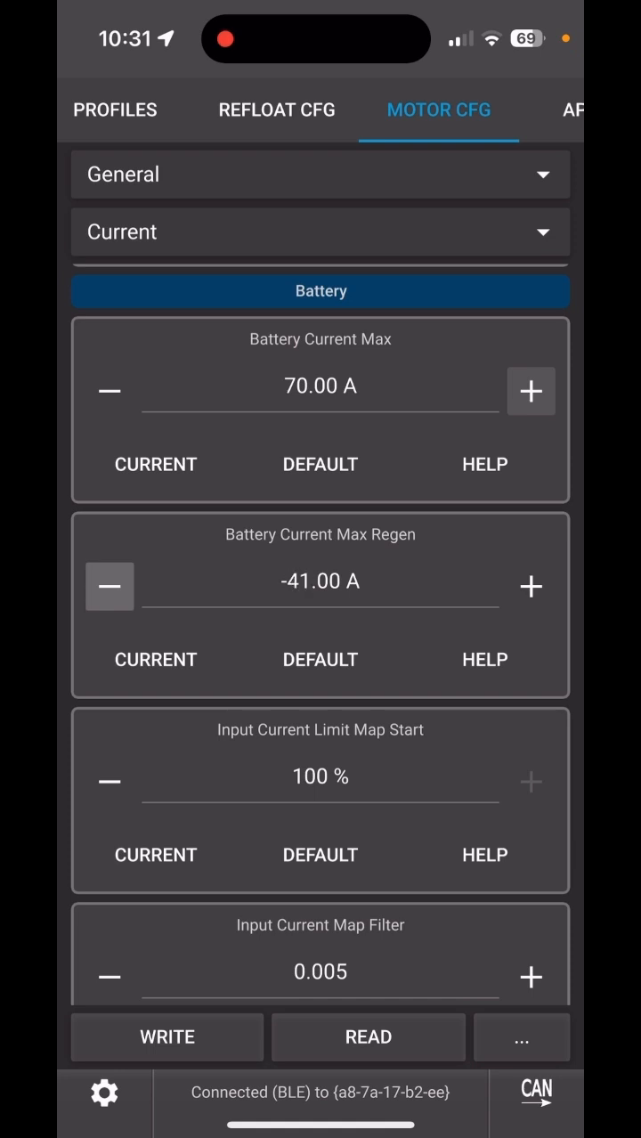
left_click(110, 586)
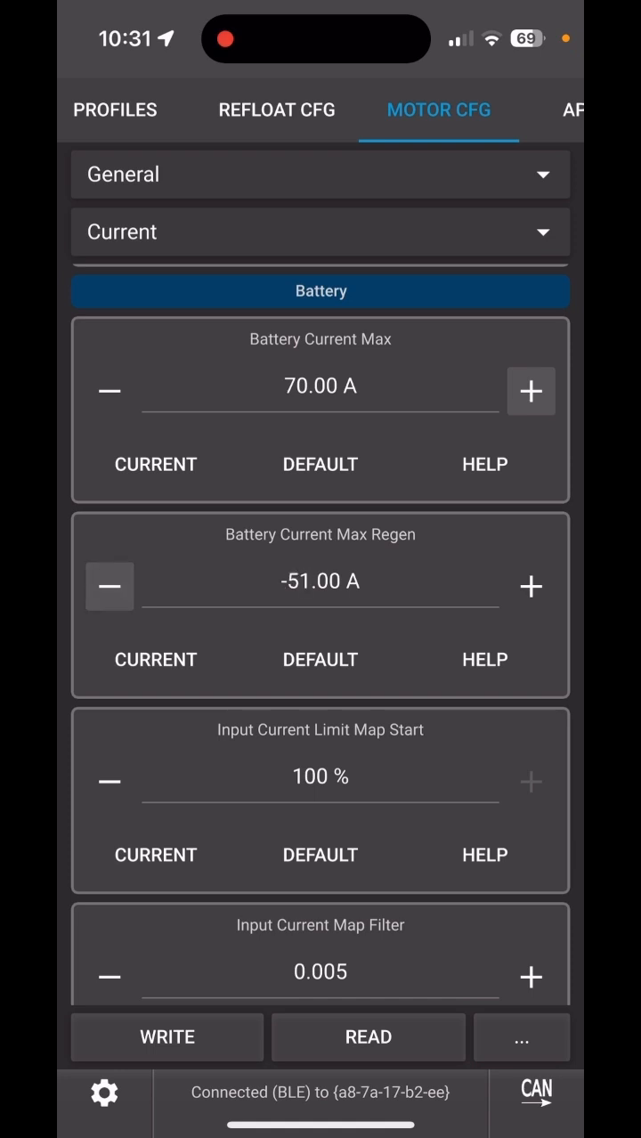
left_click(531, 586)
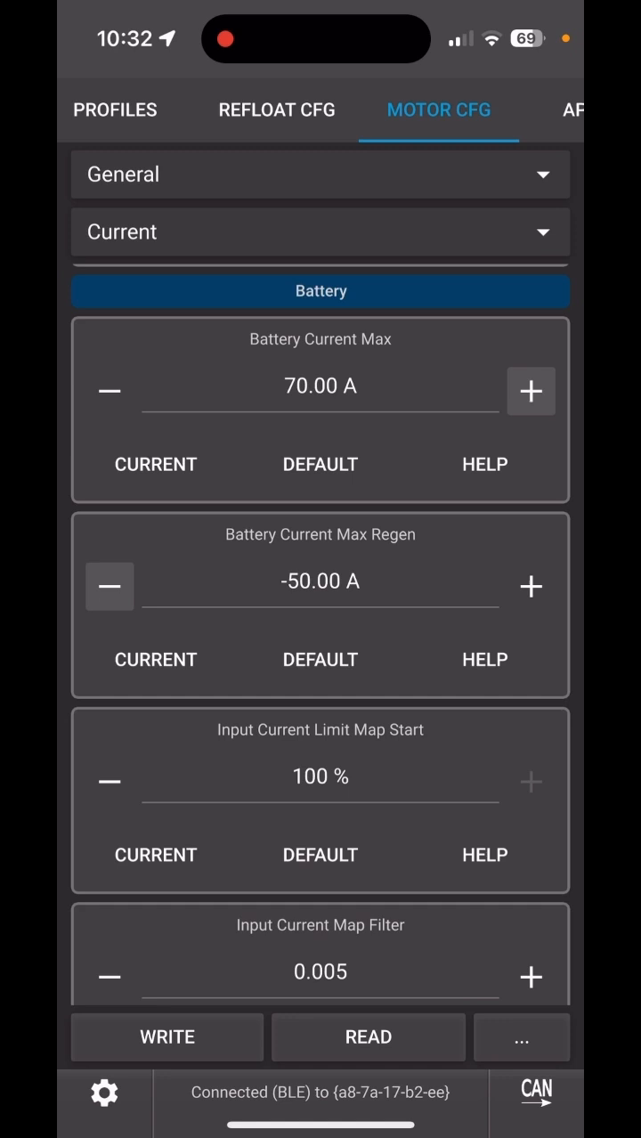
left_click(167, 1036)
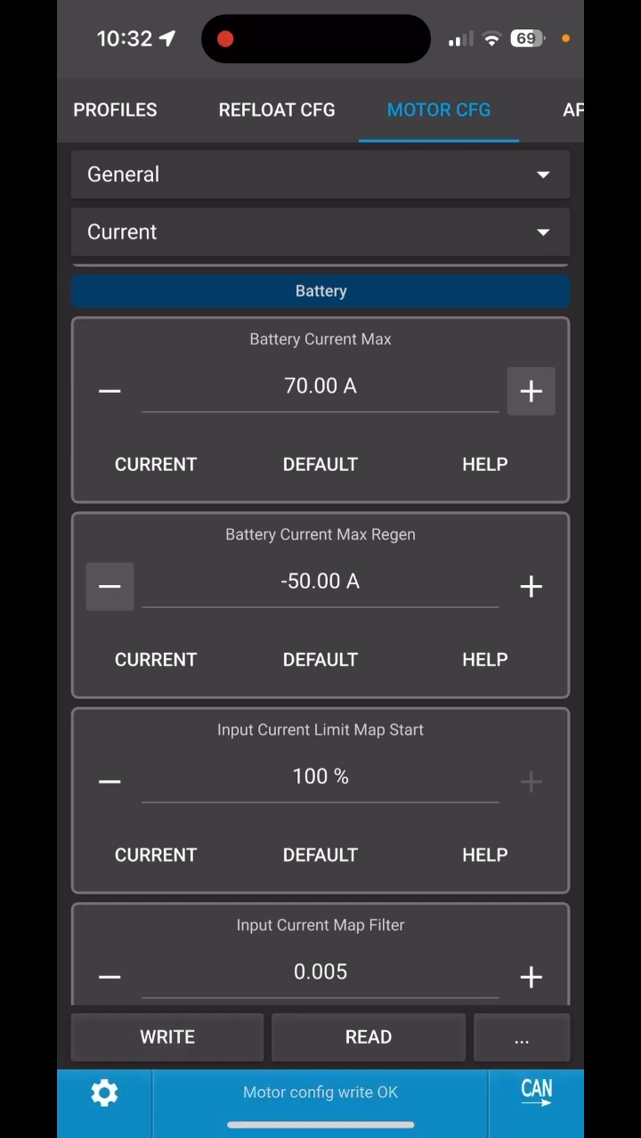